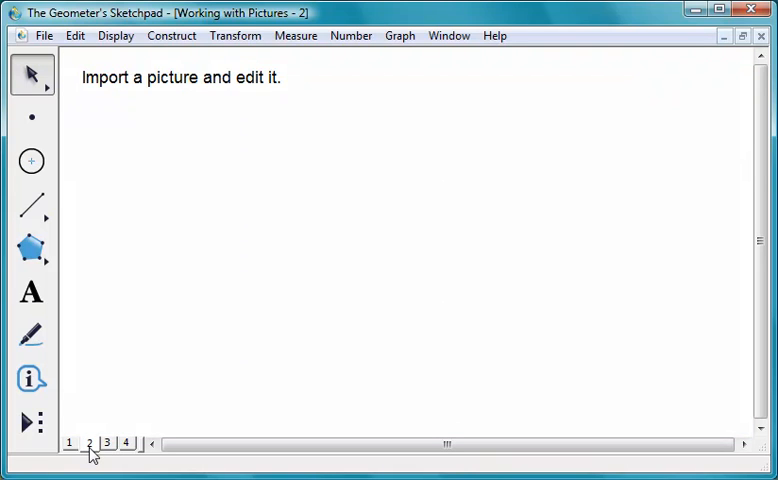
mouse_move(174, 370)
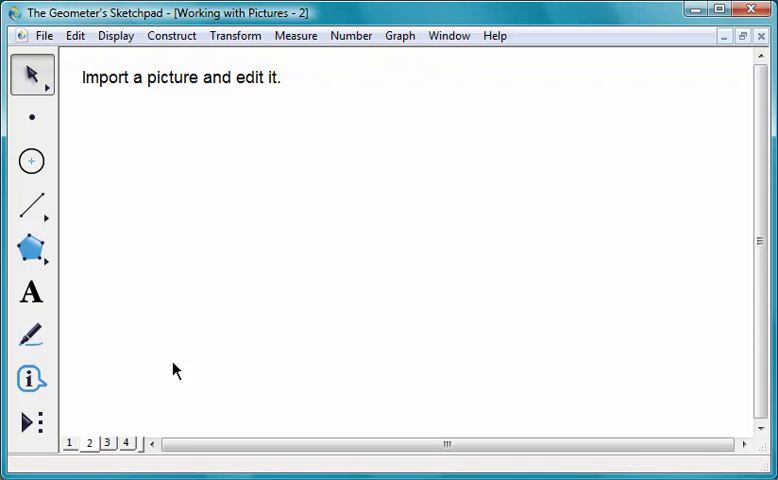
Step: In Internet Explorer, copy the soccer player image from the Picture Gallery's Animation section
left_click(494, 35)
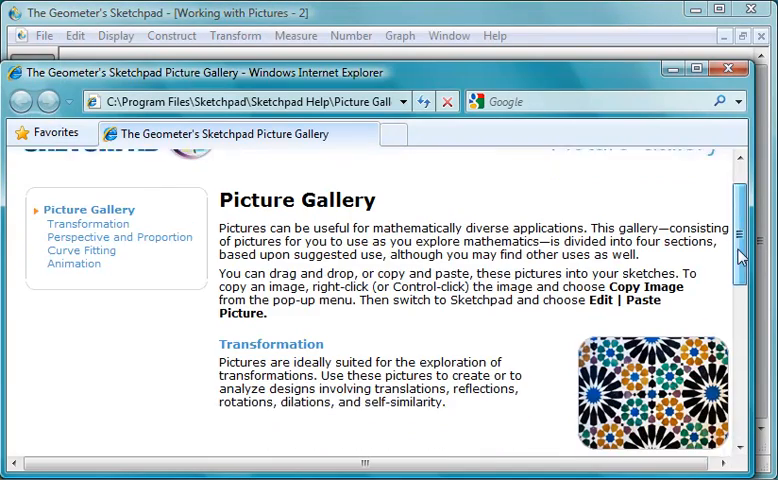
scroll("down", 3)
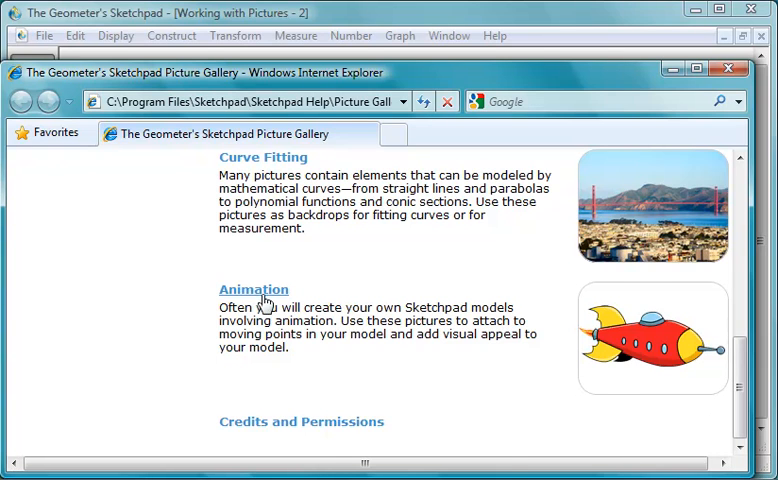
left_click(253, 289)
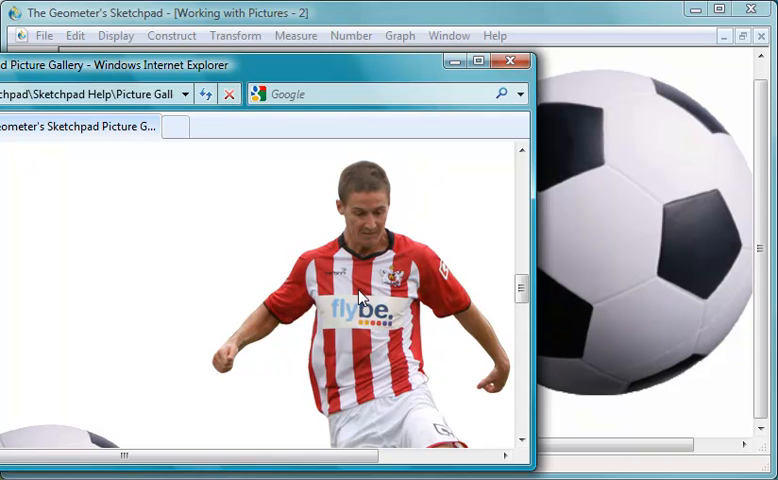
right_click(360, 295)
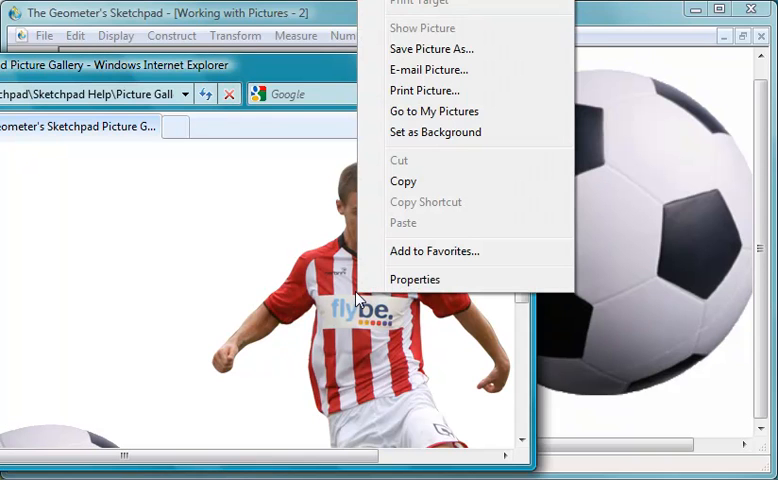
mouse_move(403, 222)
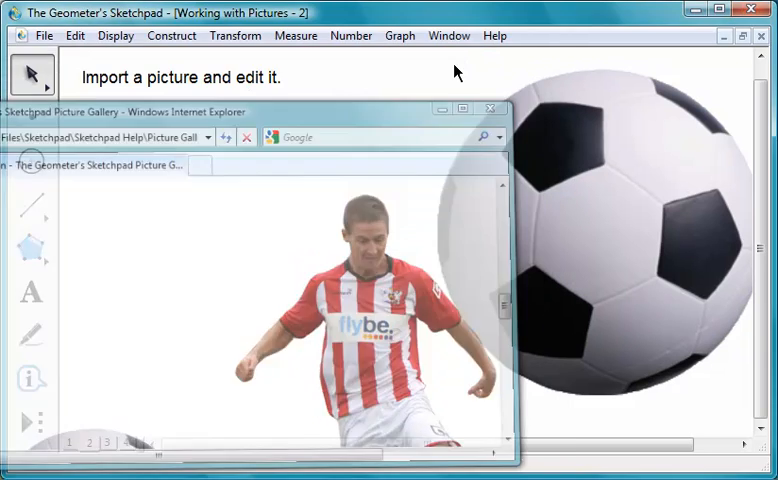
Step: Paste the copied soccer player picture into the Sketchpad page with Edit > Paste Picture
left_click(491, 110)
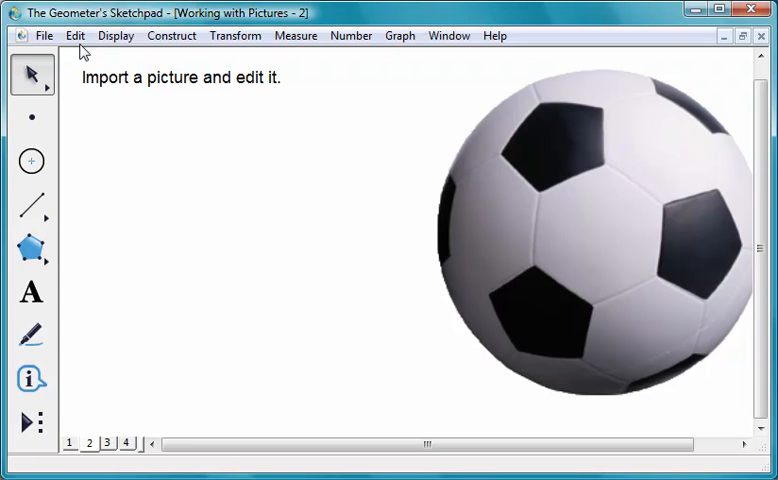
left_click(75, 35)
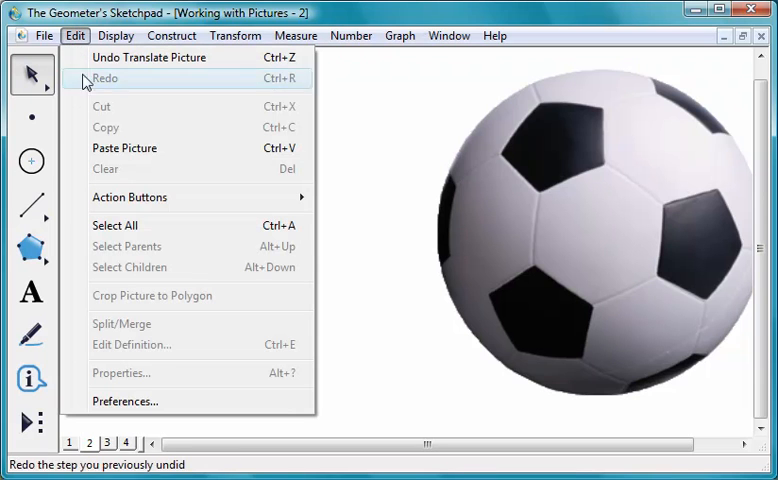
left_click(104, 78)
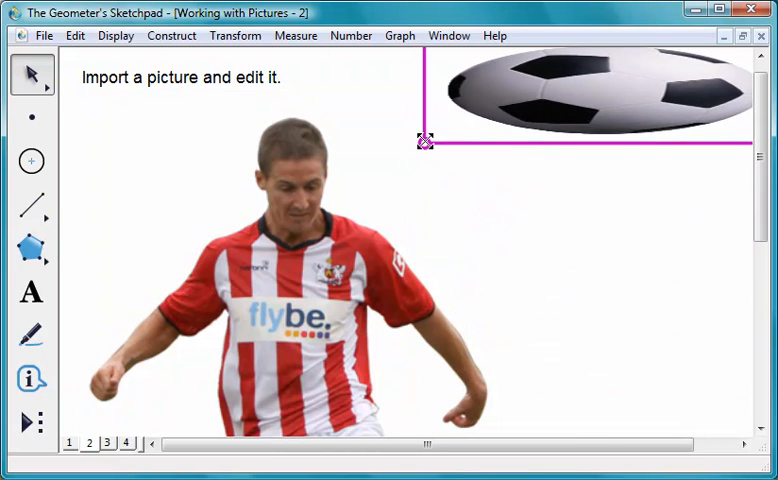
Step: Resize the soccer ball picture into a small round ball
left_click_drag(421, 141, 421, 250)
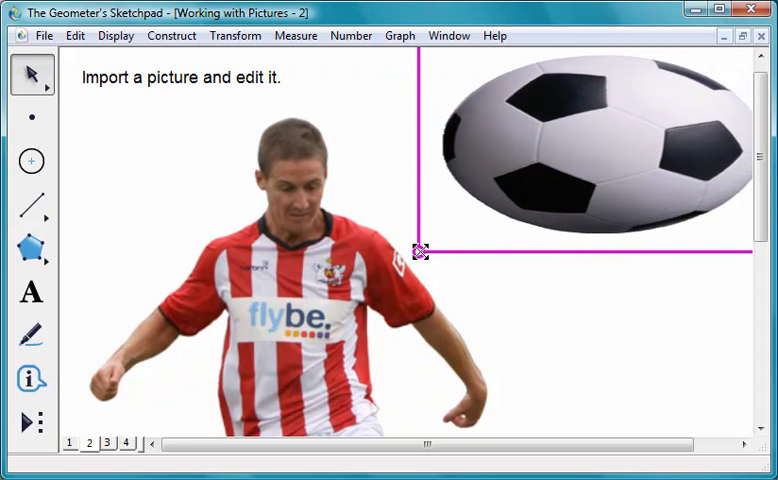
left_click_drag(420, 252, 565, 280)
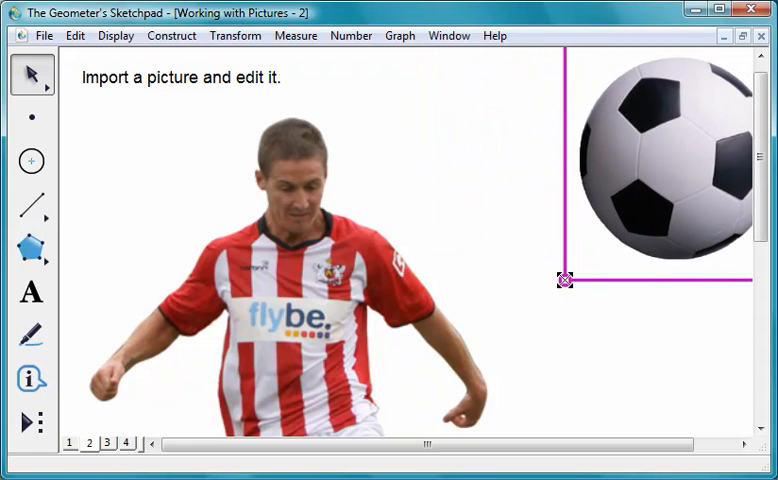
left_click_drag(565, 280, 700, 310)
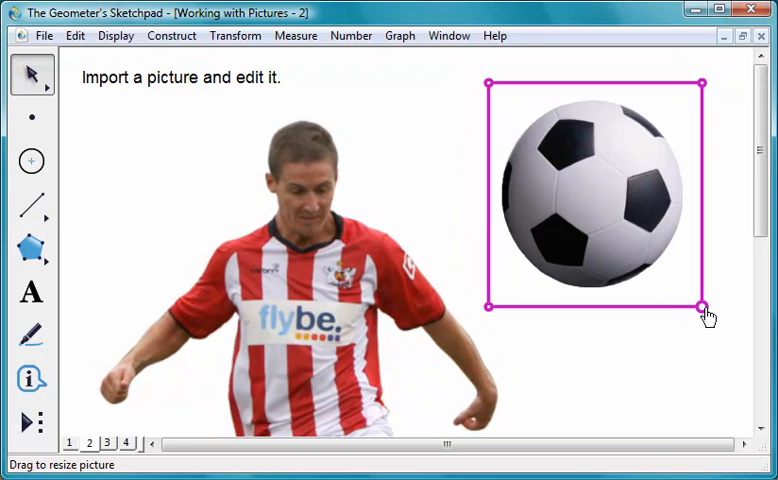
left_click_drag(701, 308, 668, 262)
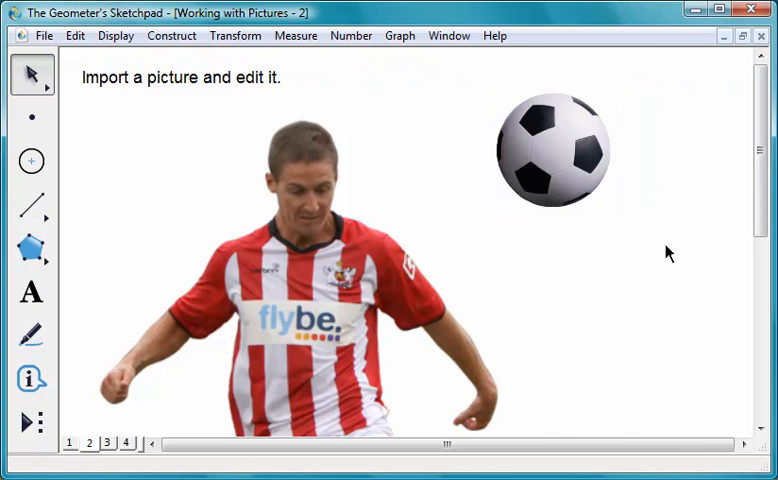
mouse_move(659, 252)
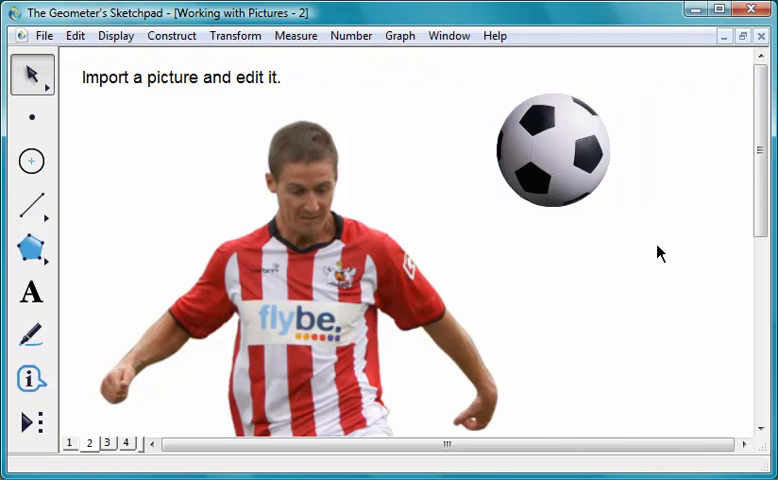
mouse_move(256, 176)
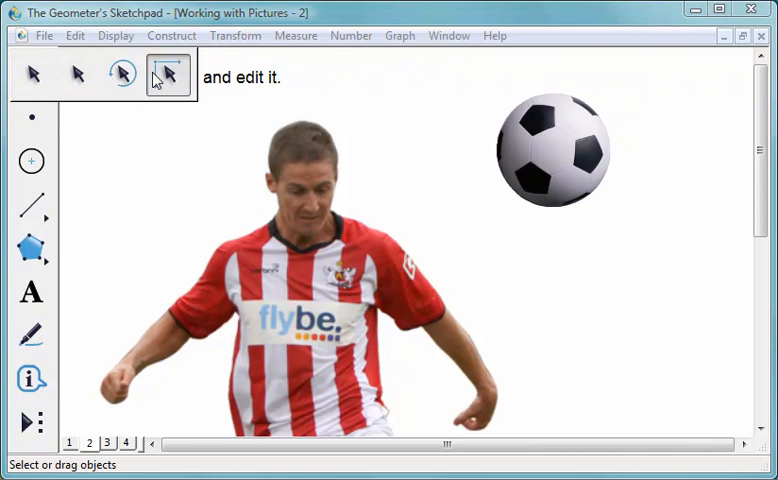
Step: Select the alternate Arrow tool from the toolbox palette
left_click(31, 76)
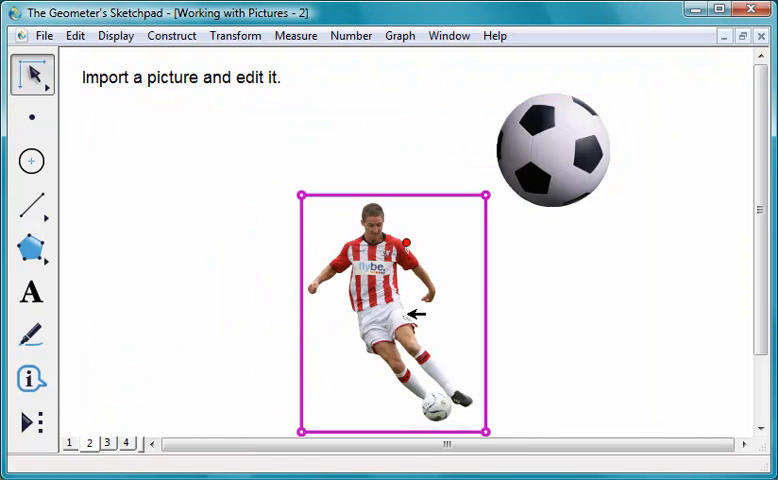
left_click(31, 77)
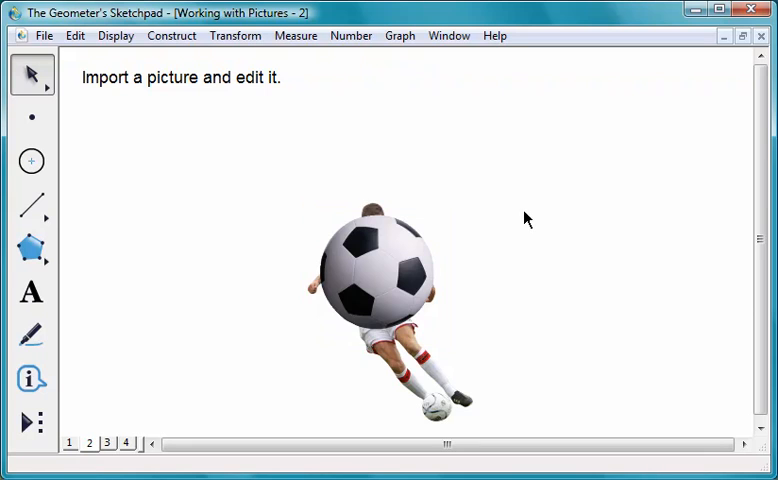
Step: Move the soccer player picture to the left of the soccer ball on page 2
right_click(378, 280)
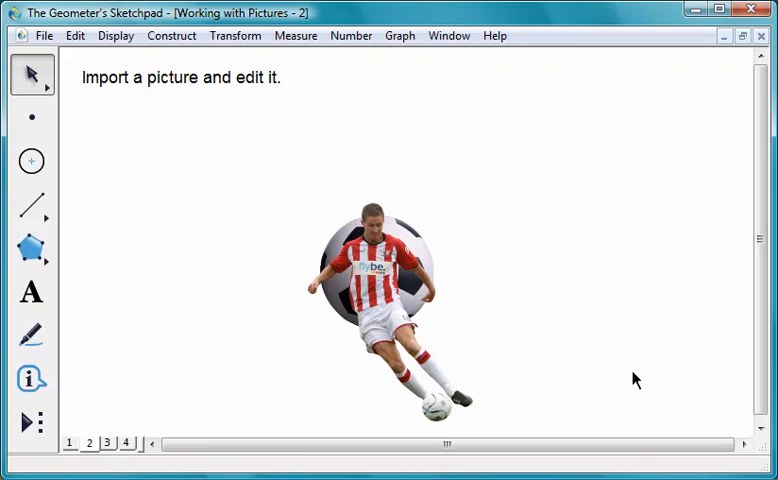
mouse_move(526, 328)
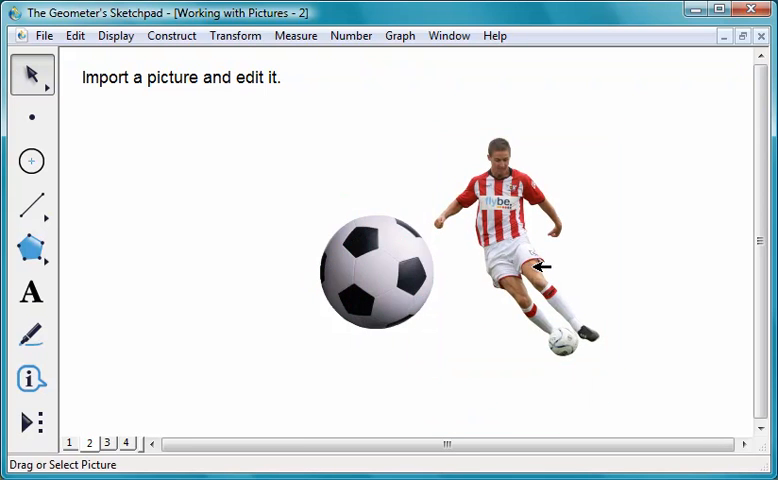
left_click_drag(540, 266, 200, 250)
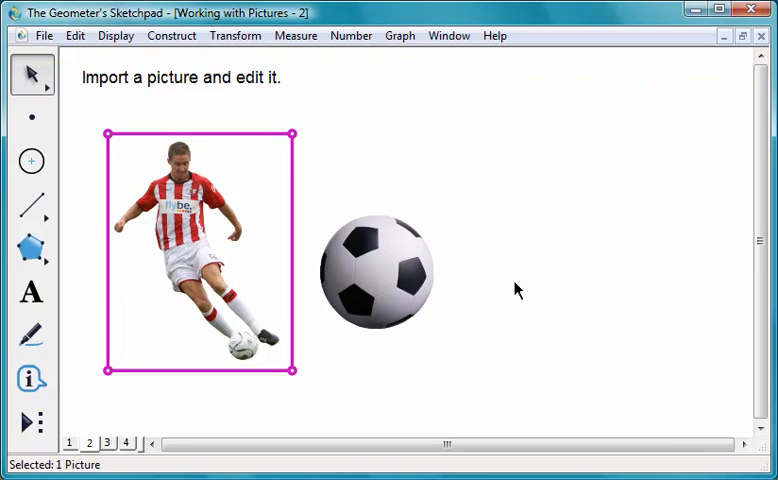
mouse_move(565, 286)
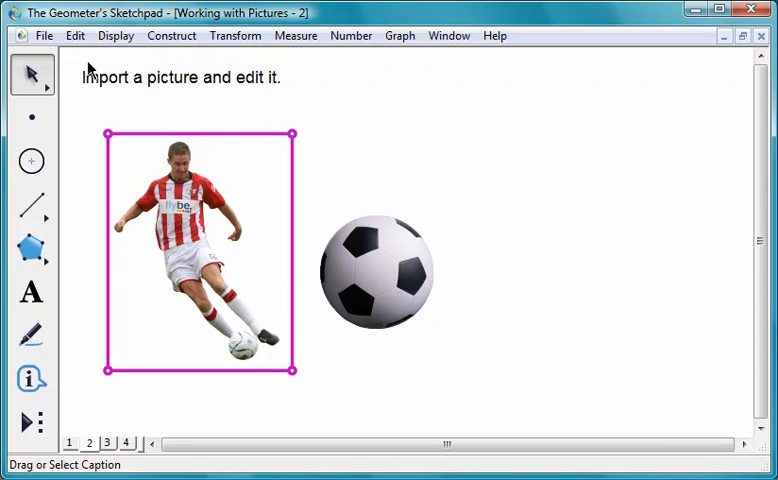
Step: Set the soccer player picture's opacity to 50% in Properties, then go to page 3
left_click(75, 35)
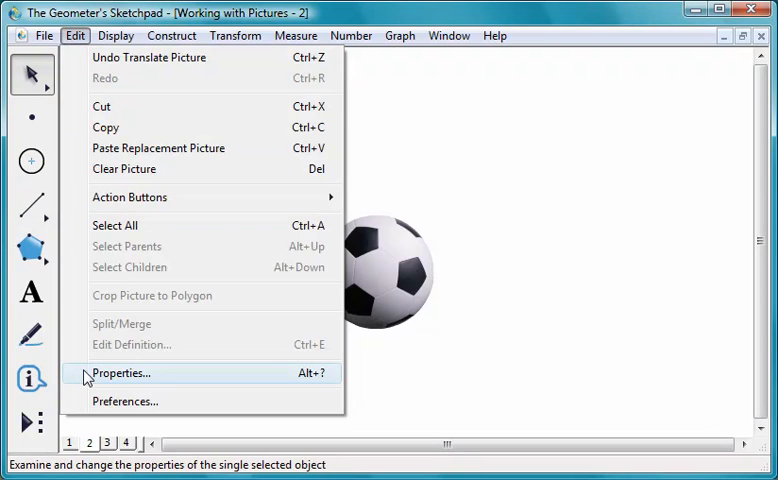
left_click(121, 373)
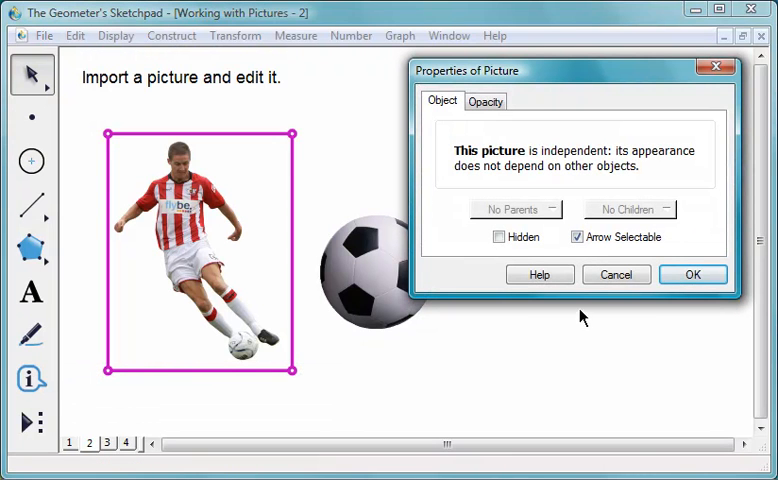
left_click(485, 101)
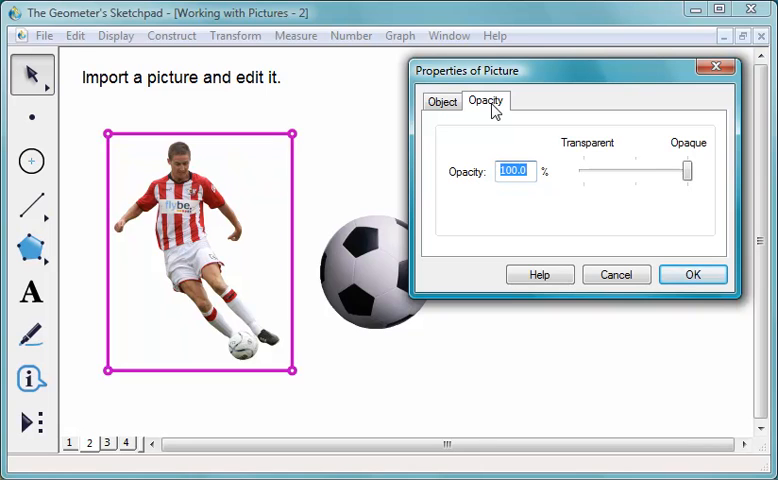
left_click_drag(685, 171, 647, 171)
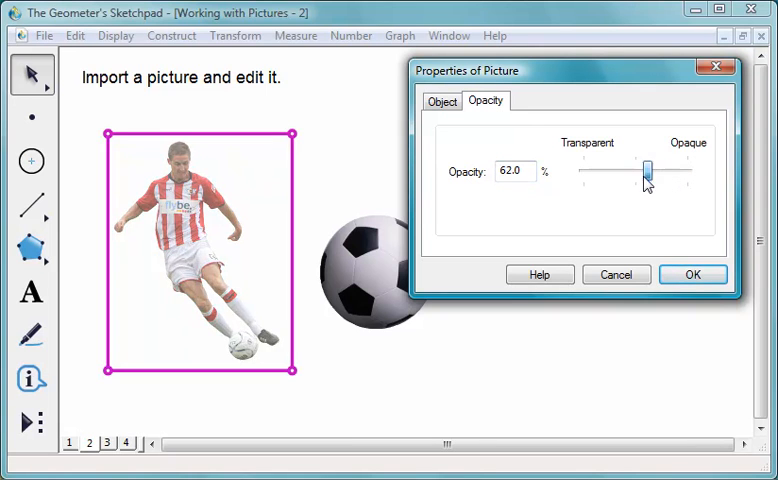
left_click_drag(648, 170, 590, 170)
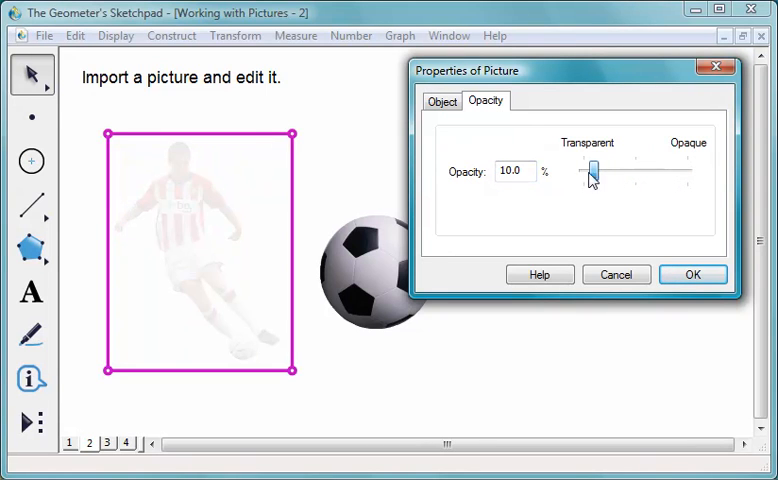
left_click_drag(591, 170, 651, 170)
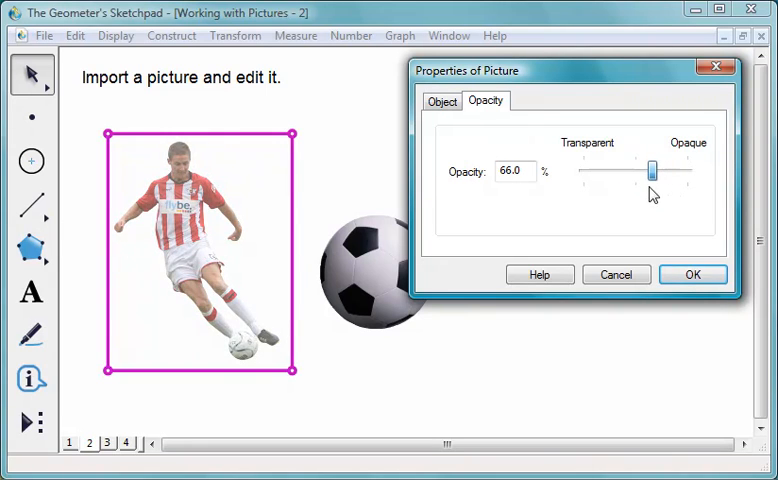
left_click_drag(652, 168, 636, 168)
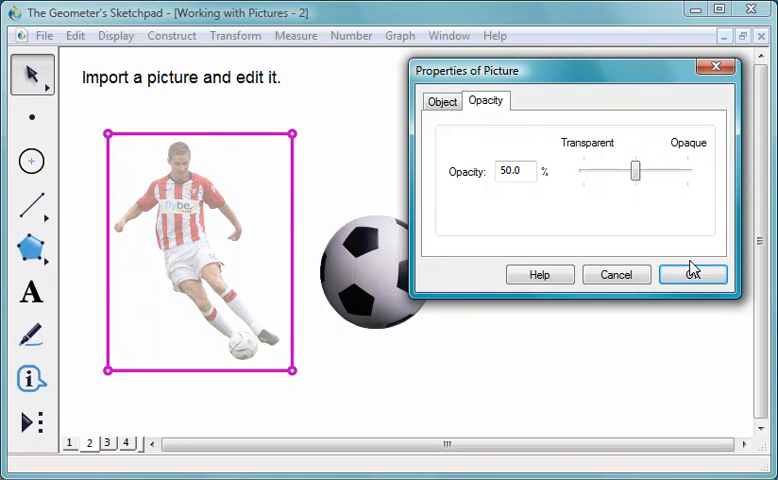
left_click(692, 274)
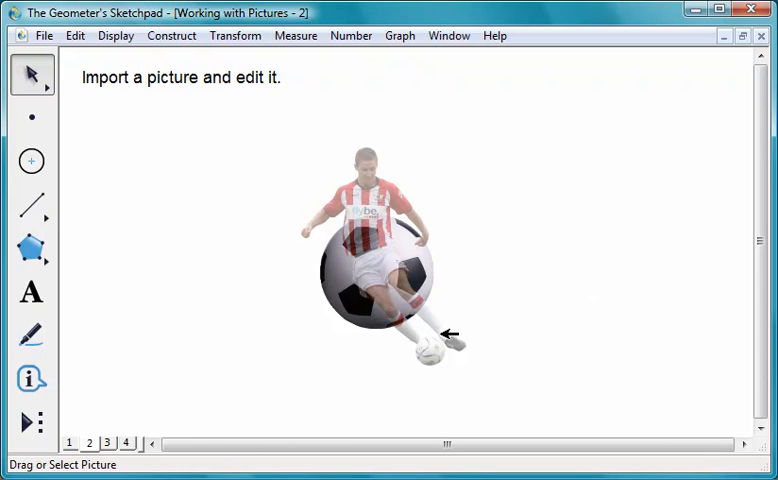
left_click(108, 442)
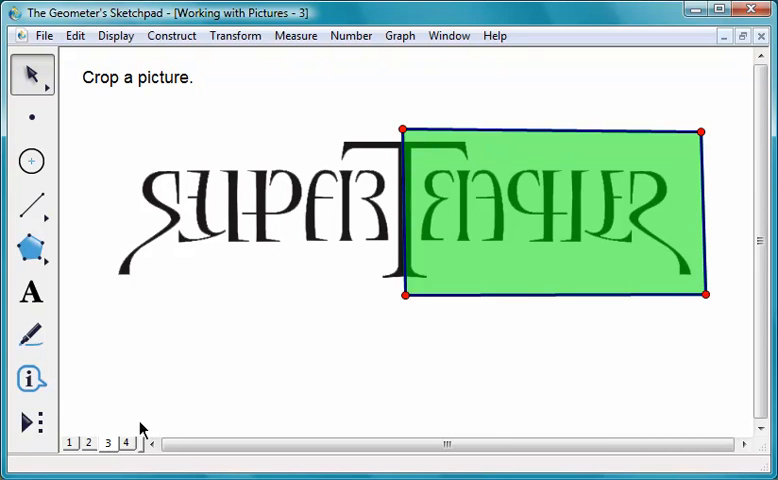
mouse_move(297, 210)
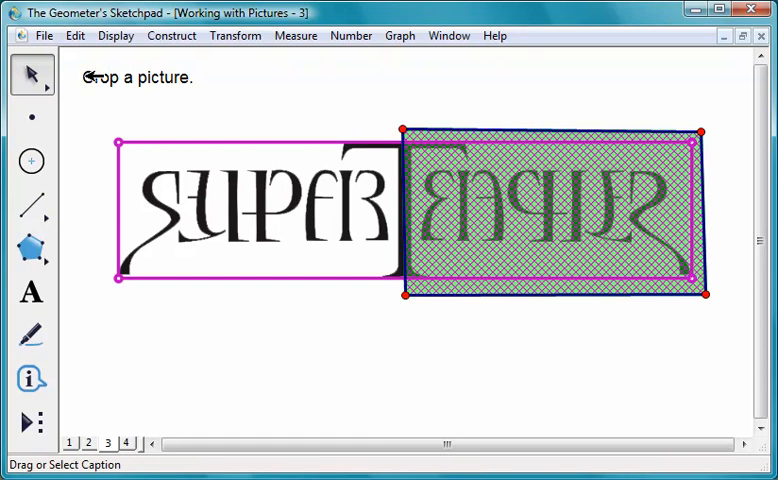
Step: Crop the SUPER word picture with Edit > Crop Picture to Quadrilateral
left_click(75, 35)
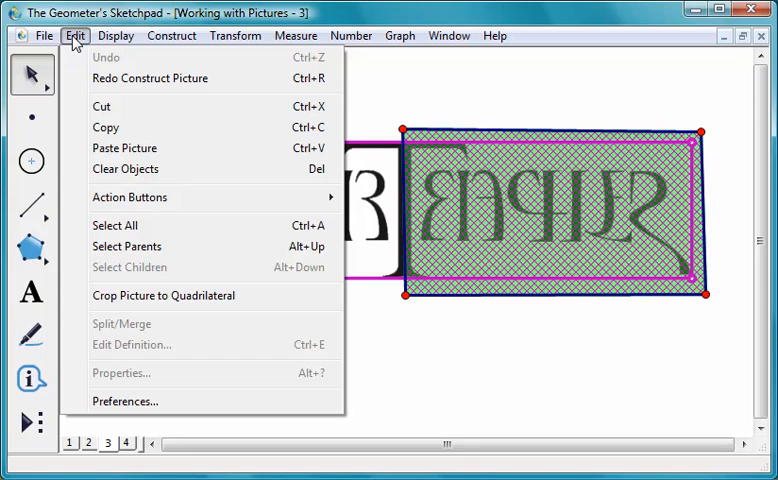
left_click(163, 295)
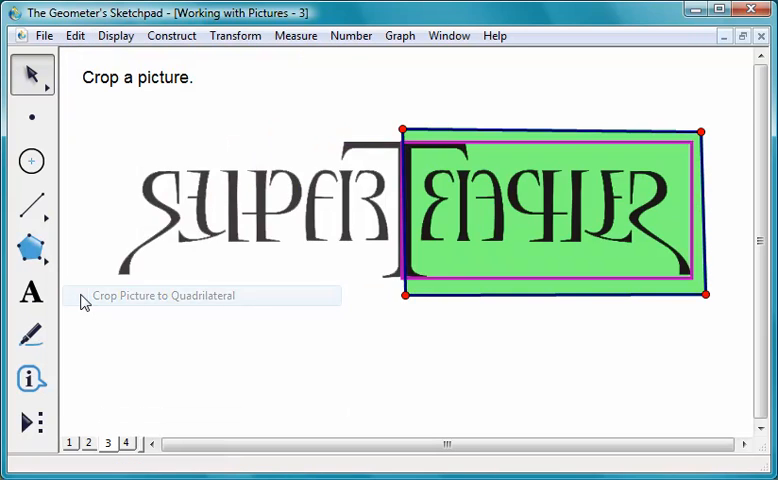
left_click(163, 295)
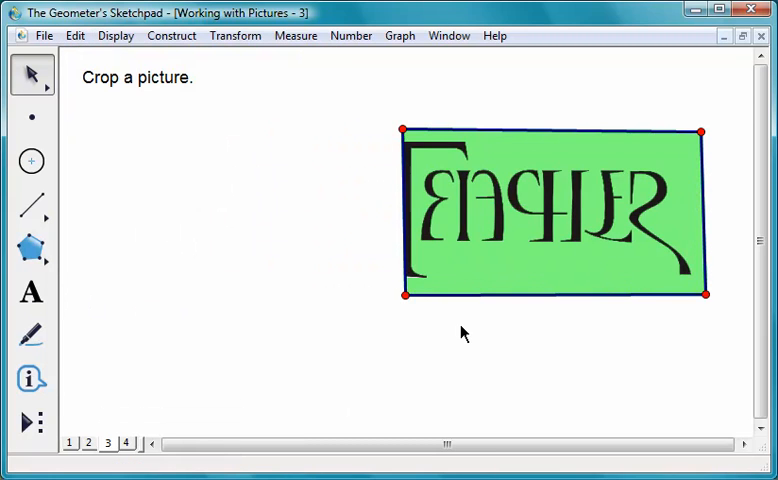
mouse_move(611, 281)
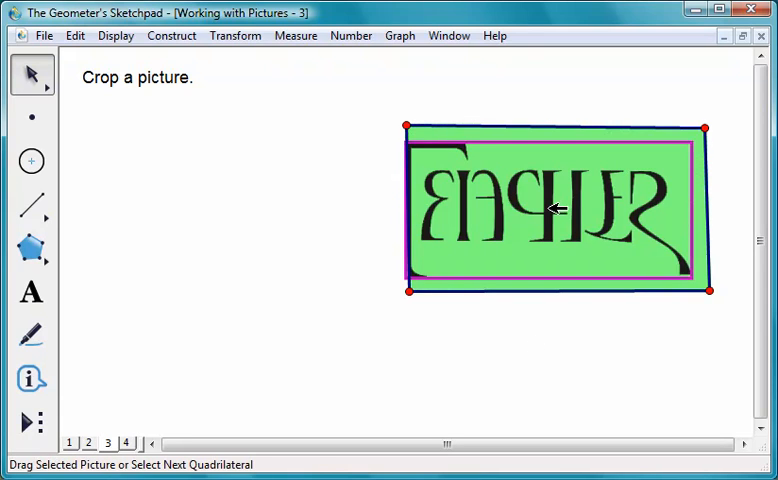
Step: Reflect the cropped word picture, drag a crop corner to test it, and open page 4
left_click(235, 35)
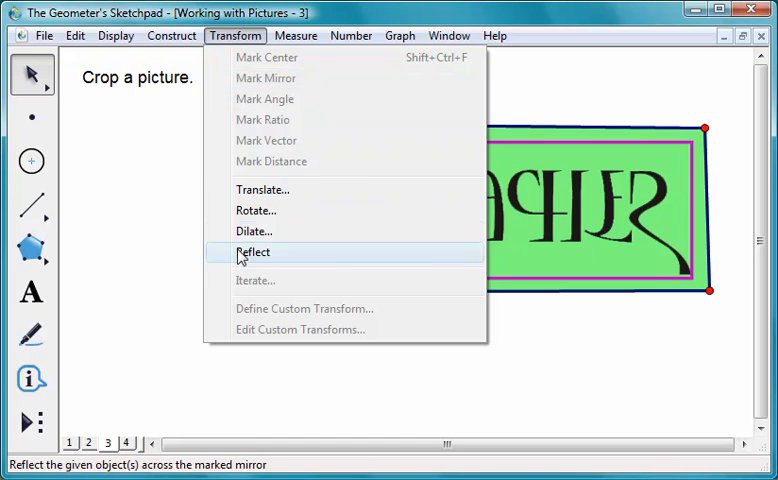
left_click(254, 252)
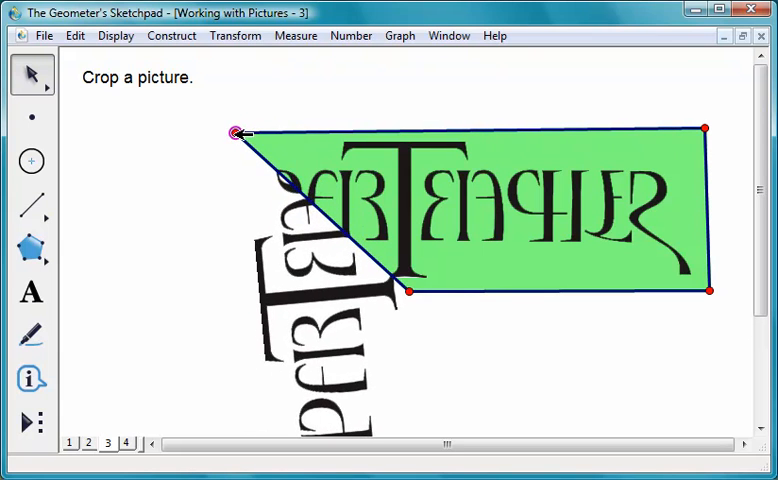
left_click_drag(235, 133, 362, 138)
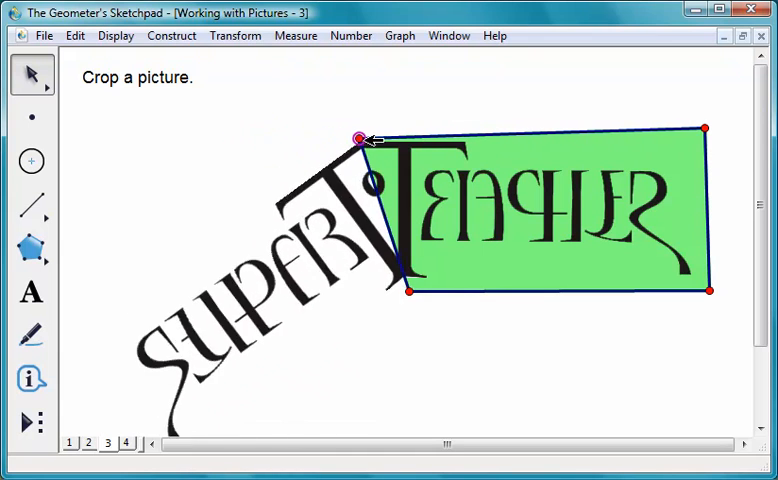
left_click_drag(361, 138, 409, 135)
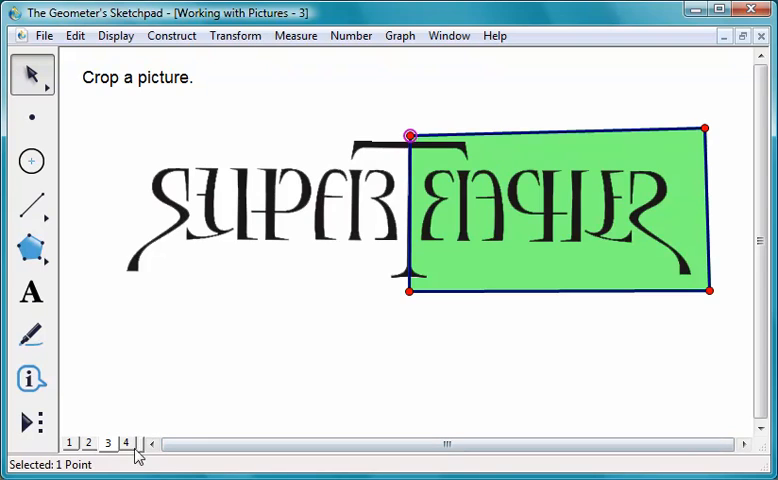
left_click(126, 442)
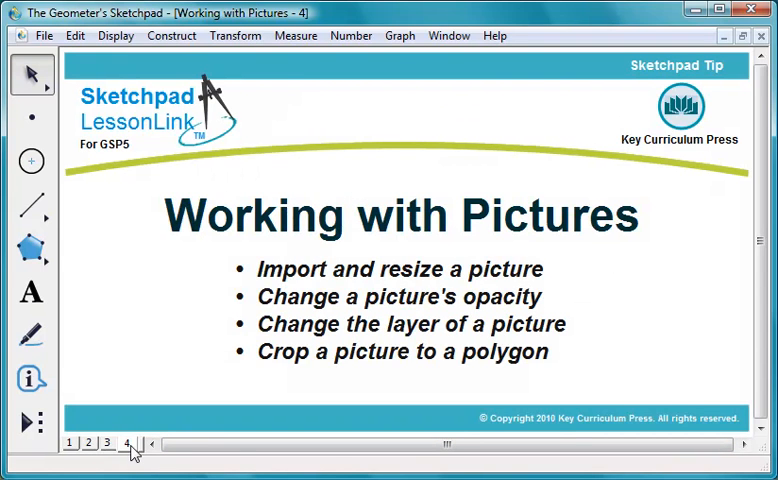